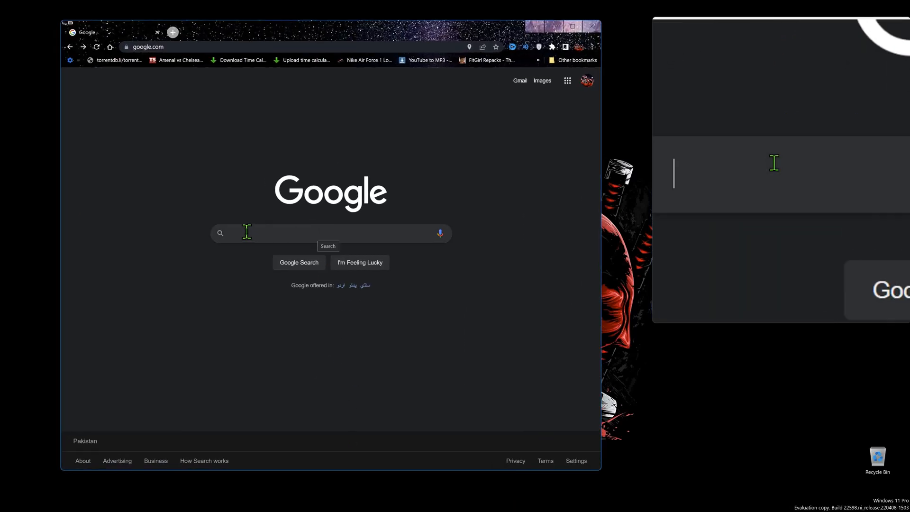
Search Google for ISLC, download v1.0.2.8 from the Wagnardsoft forum, keep it, and launch it
{"action": "type", "text": "islc"}
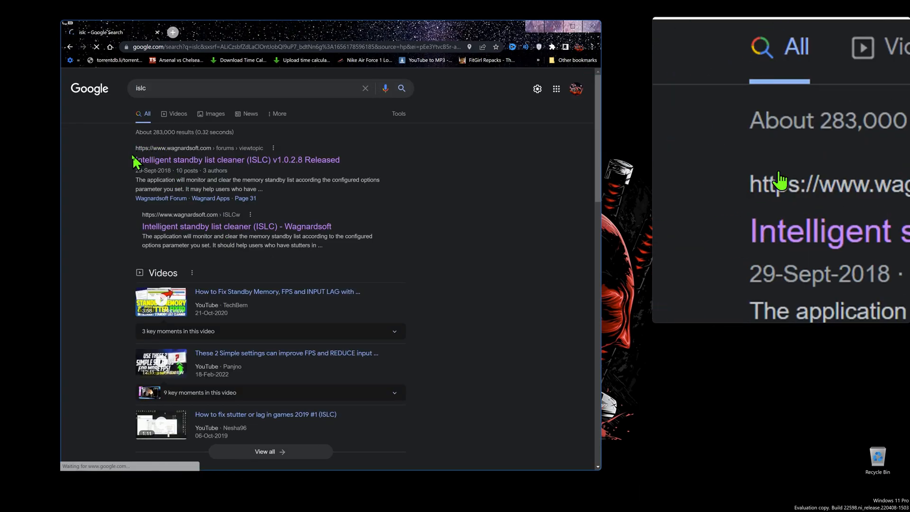
{"action": "left_click", "coordinate": [237, 160]}
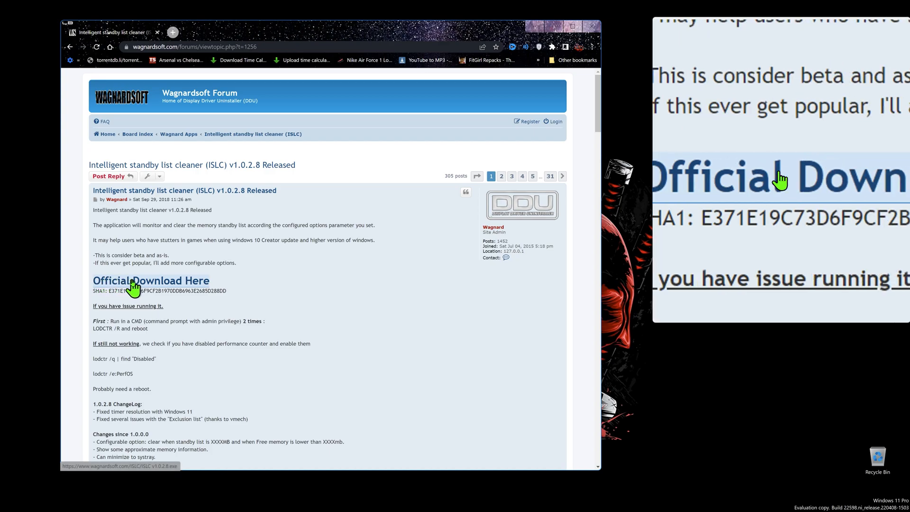
{"action": "left_click", "coordinate": [151, 280]}
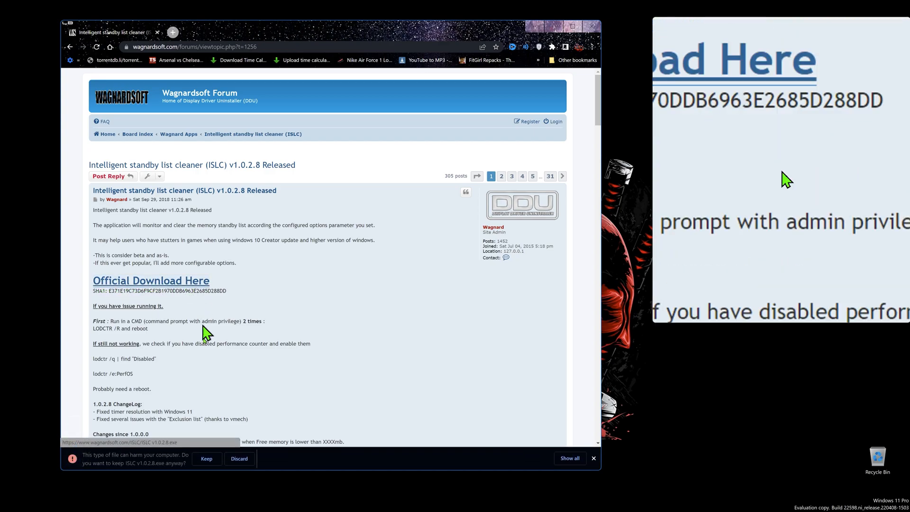
{"action": "left_click", "coordinate": [207, 459]}
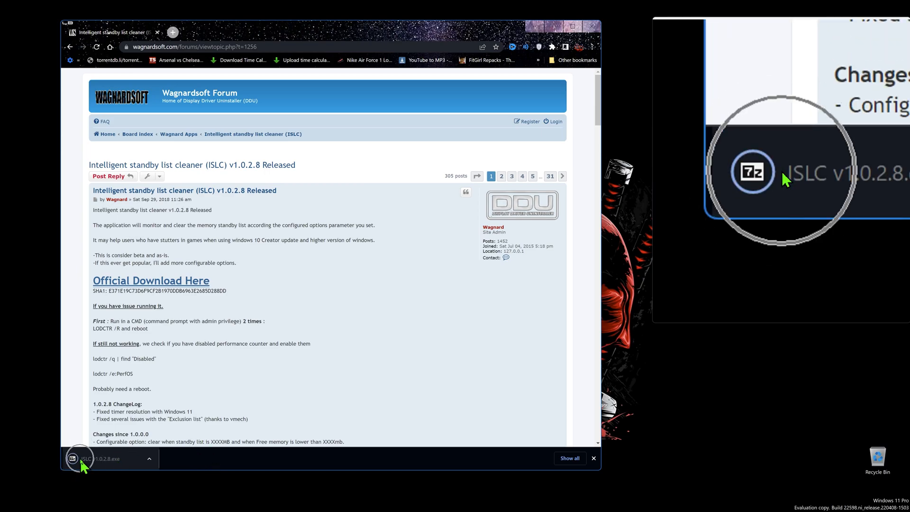
{"action": "left_click", "coordinate": [81, 460]}
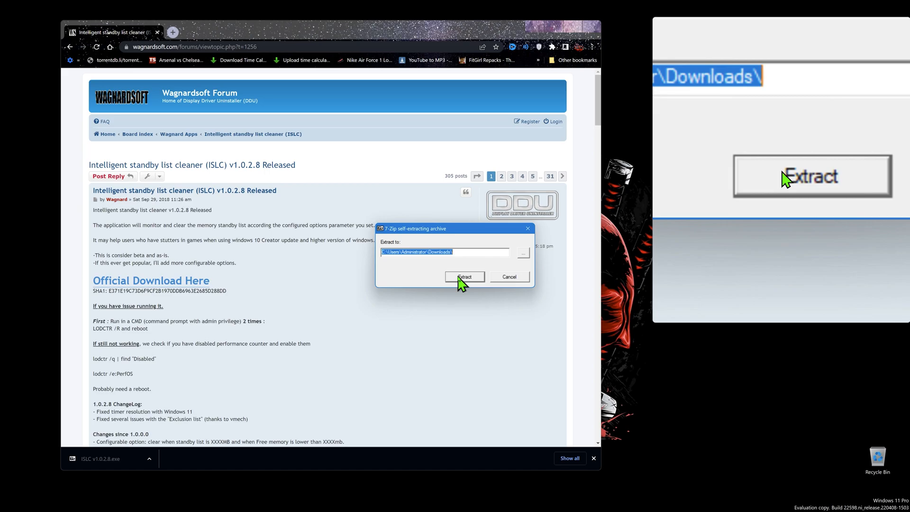
Extract the ISLC self-extracting archive into the Downloads folder
{"action": "left_click", "coordinate": [522, 251]}
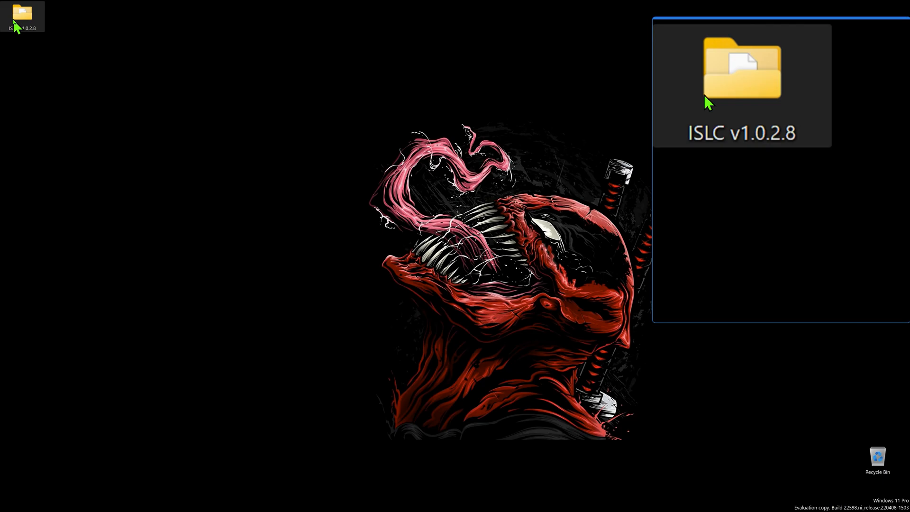
Run ISLC from the extracted folder and enter the 4000 MB and 8000 MB thresholds
{"action": "double_click", "coordinate": [732, 70]}
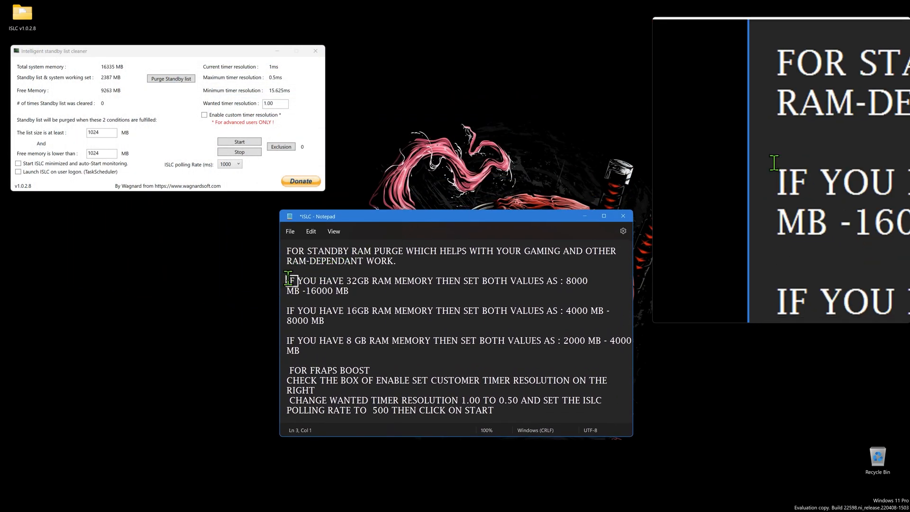
{"action": "double_click", "coordinate": [415, 281]}
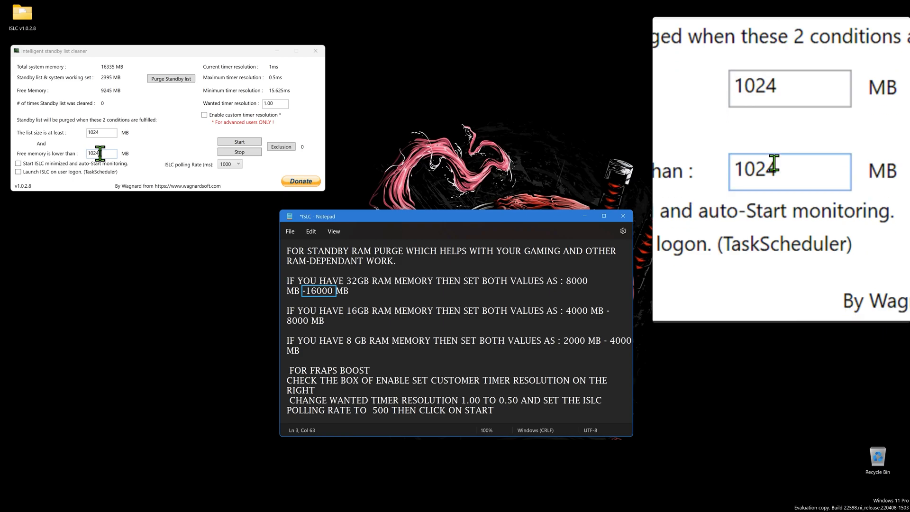
{"action": "double_click", "coordinate": [358, 310]}
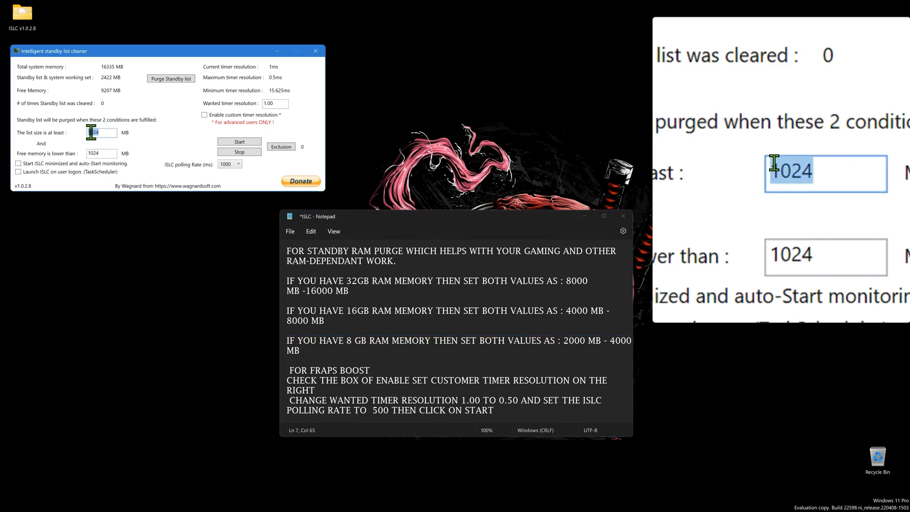
{"action": "type", "text": "4000"}
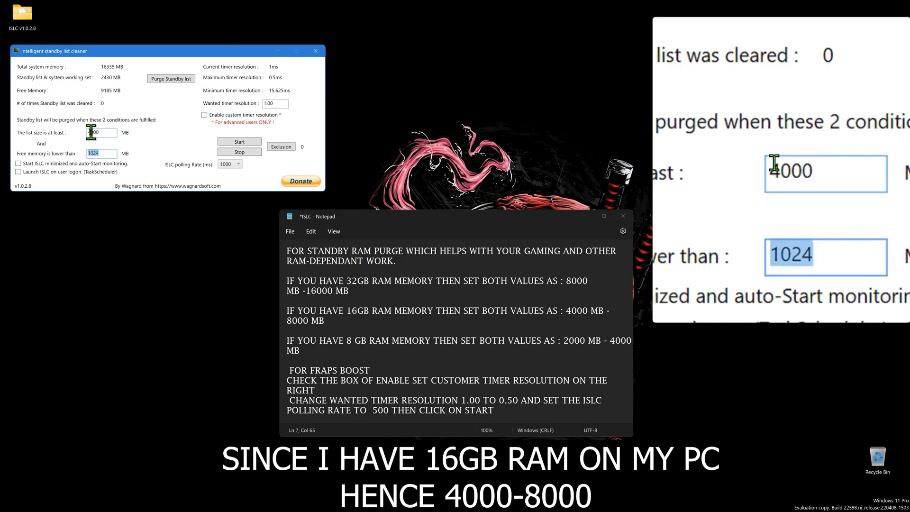
{"action": "double_click", "coordinate": [325, 370]}
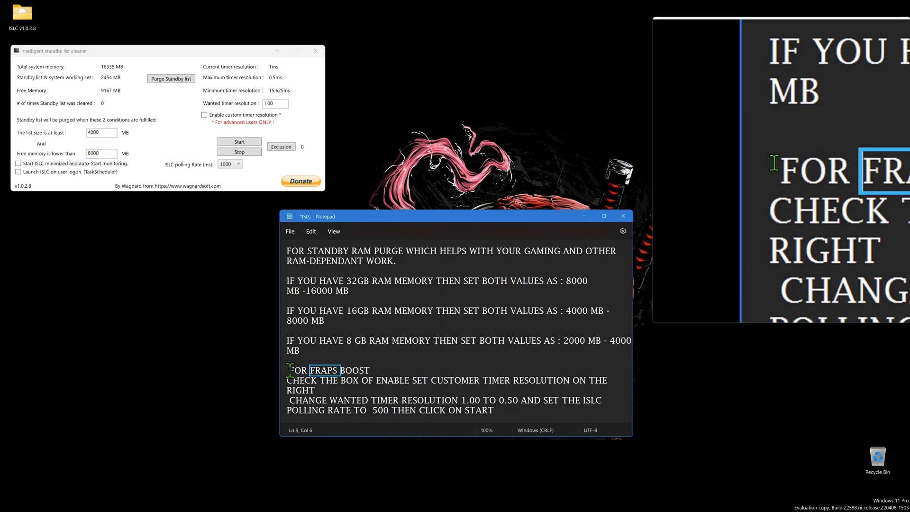